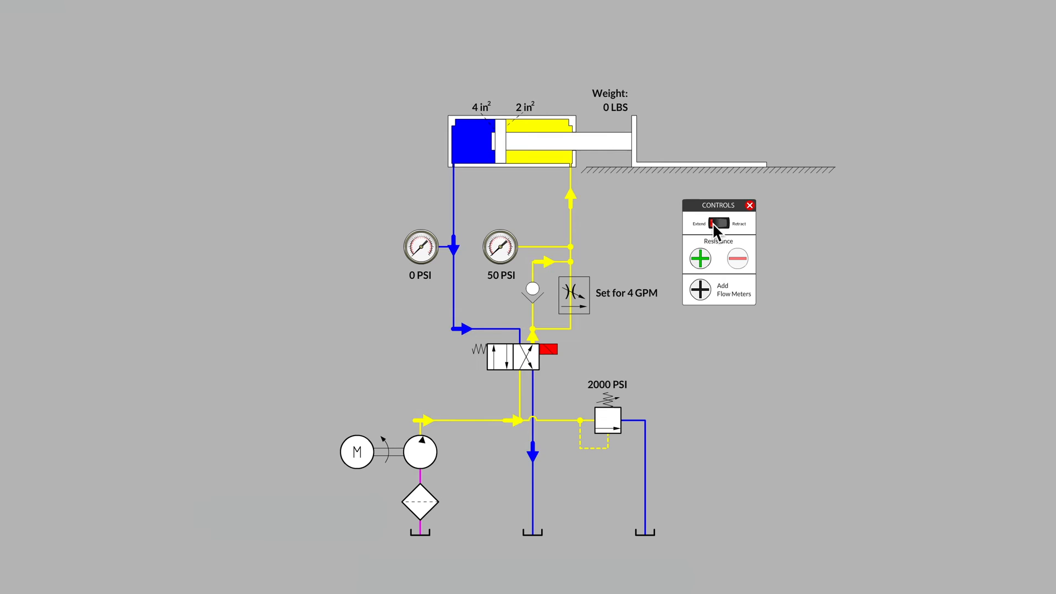
Retract then extend the unloaded cylinder, reading 2000 PSI cap-side against 4000 PSI rod-side
click(717, 224)
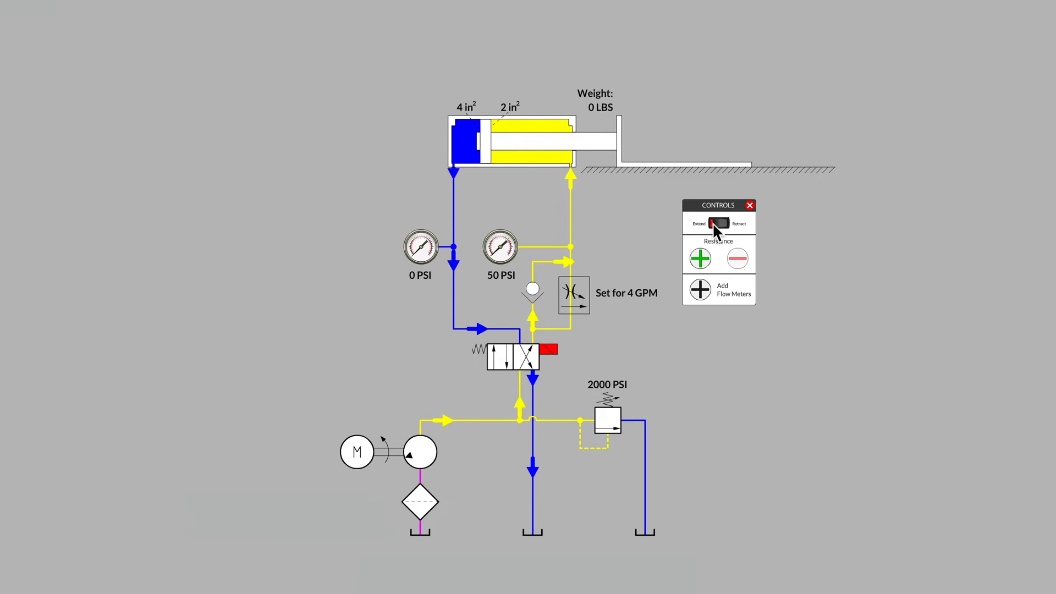
click(715, 223)
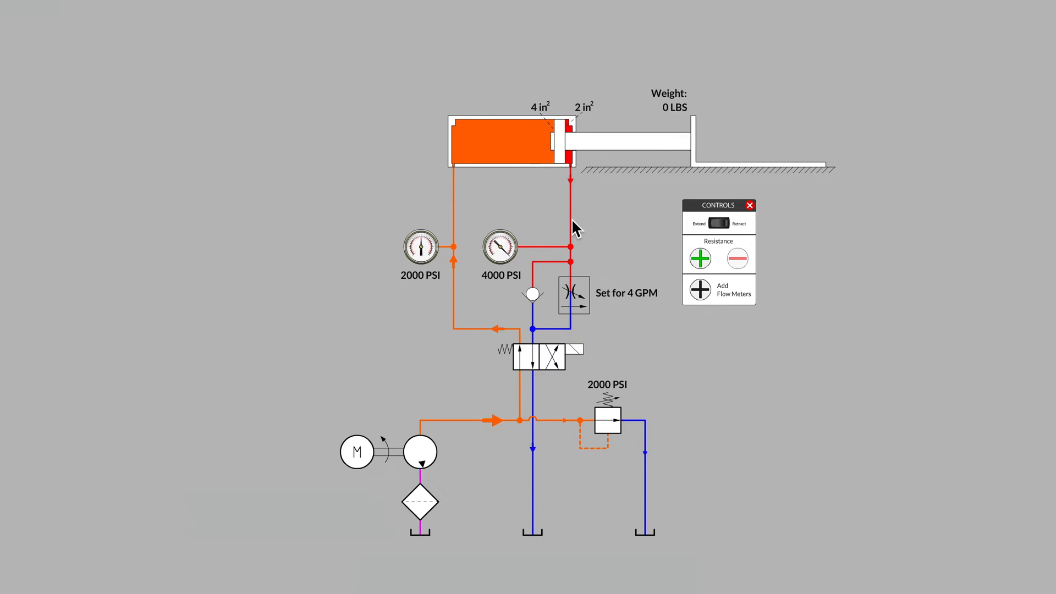
Replay the extension stroke, again showing 2000 PSI cap-side and 4000 PSI rod-side
click(718, 222)
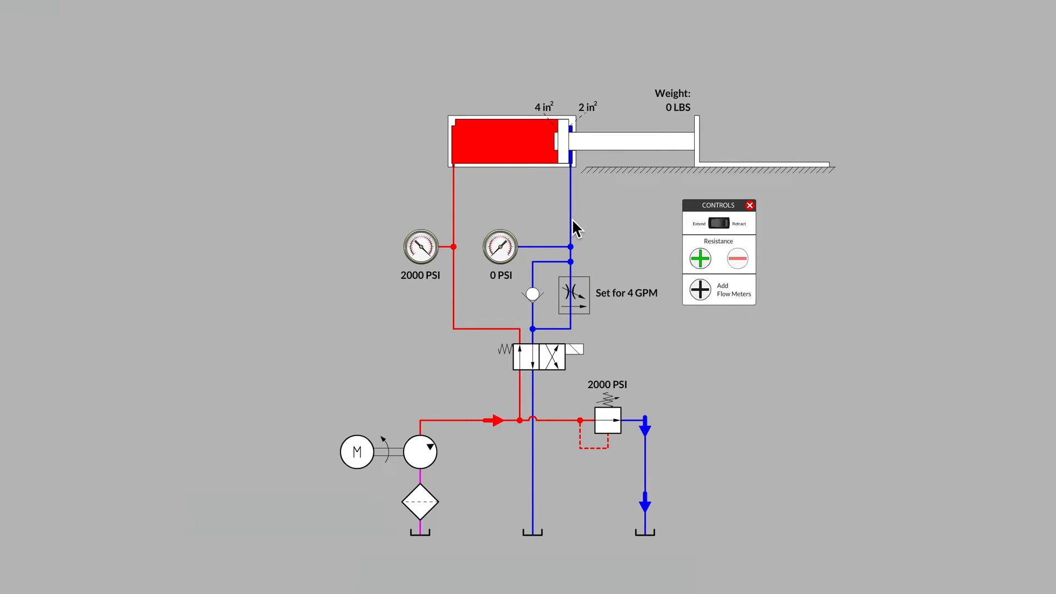
click(726, 224)
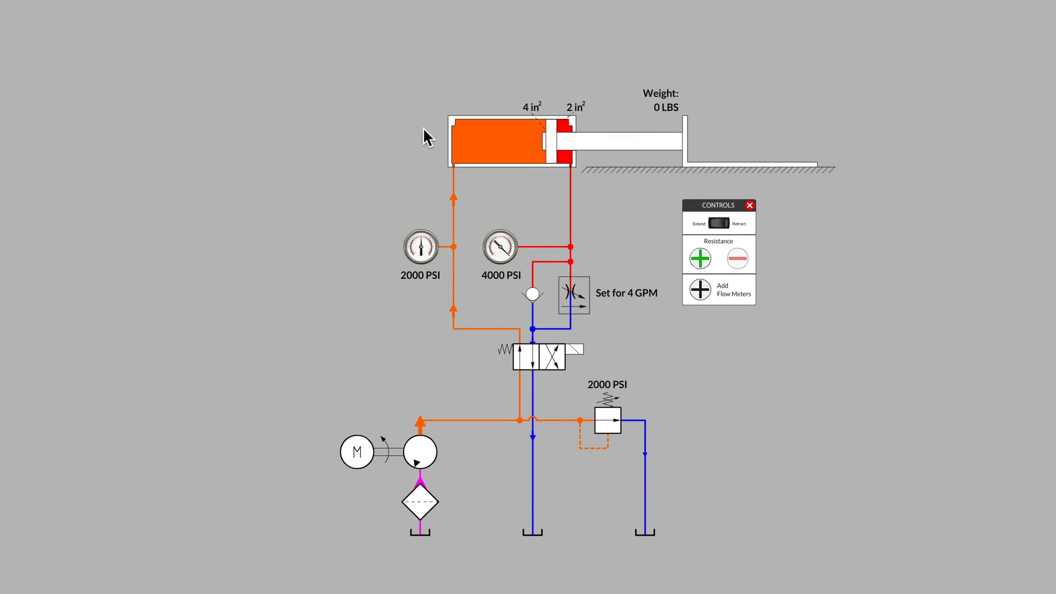
click(726, 223)
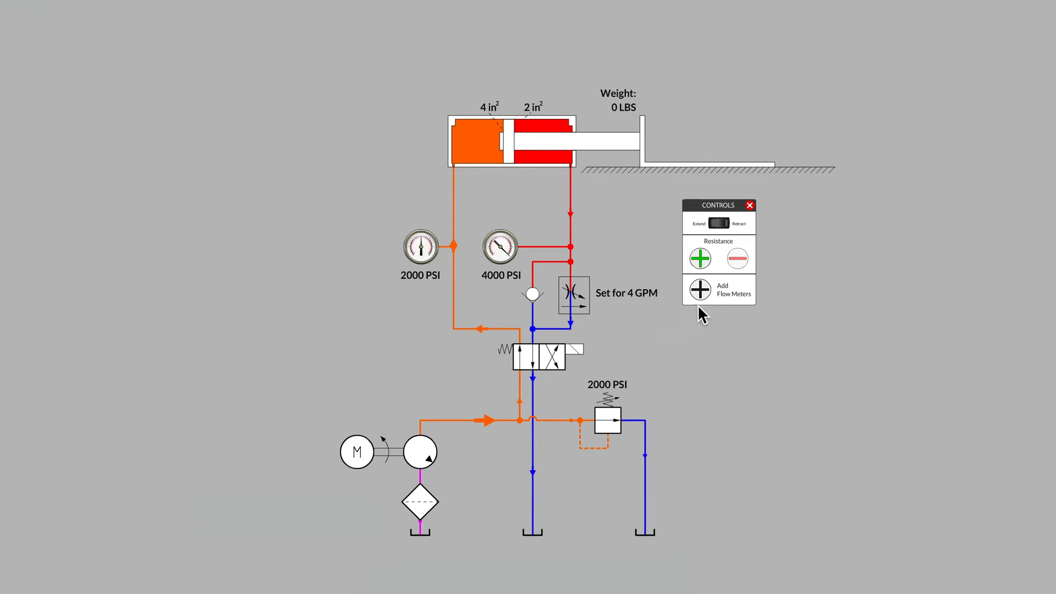
Add flow meters to the pump, cylinder and tank lines, reading 10 GPM at full extension
click(700, 289)
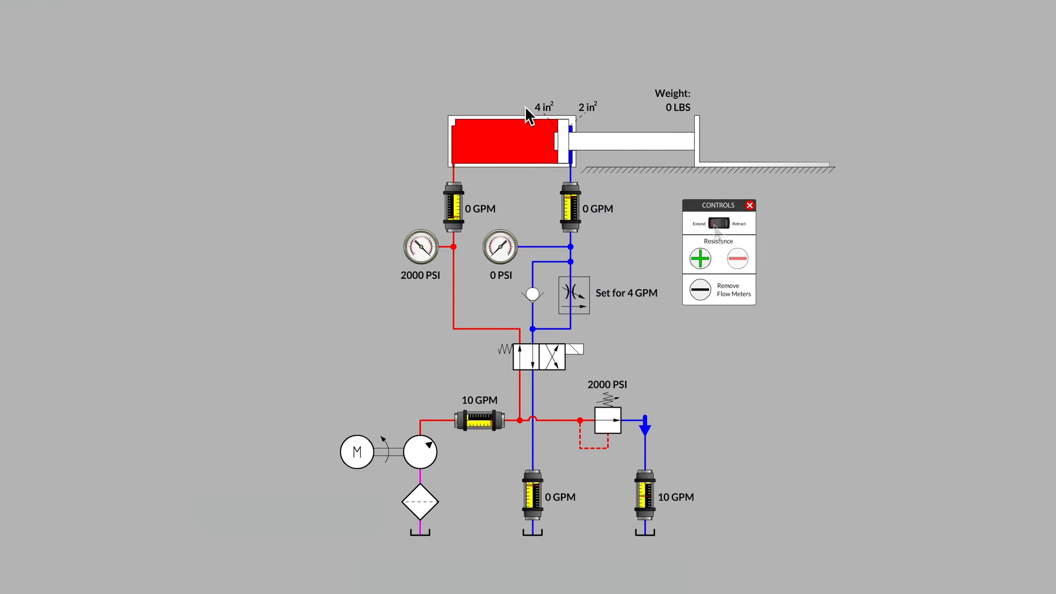
Run the metered cylinder through repeated extension strokes showing 8 GPM cap-side and 4 GPM rod-side
click(724, 223)
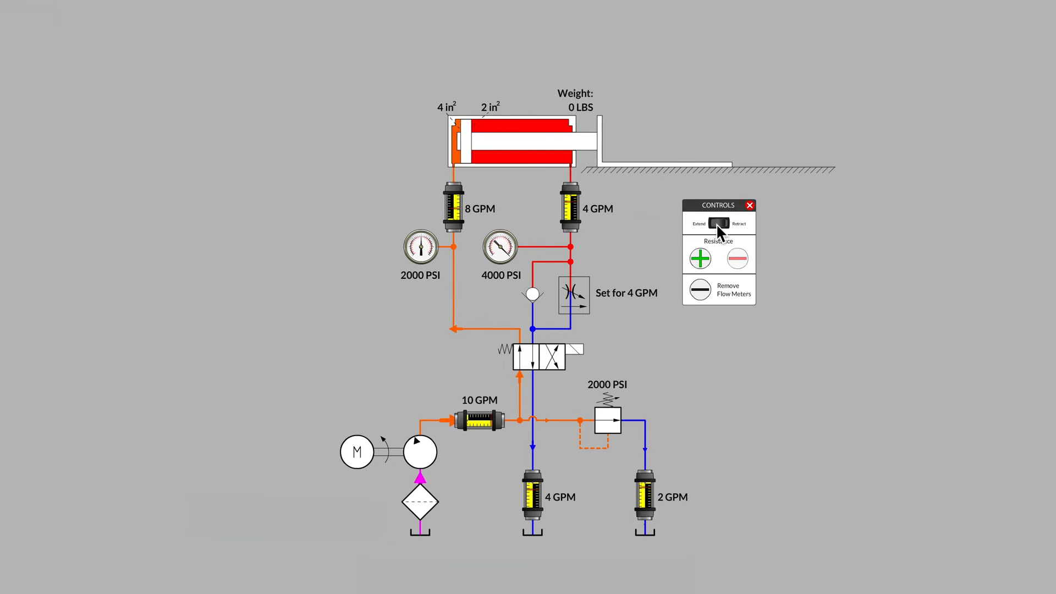
click(726, 222)
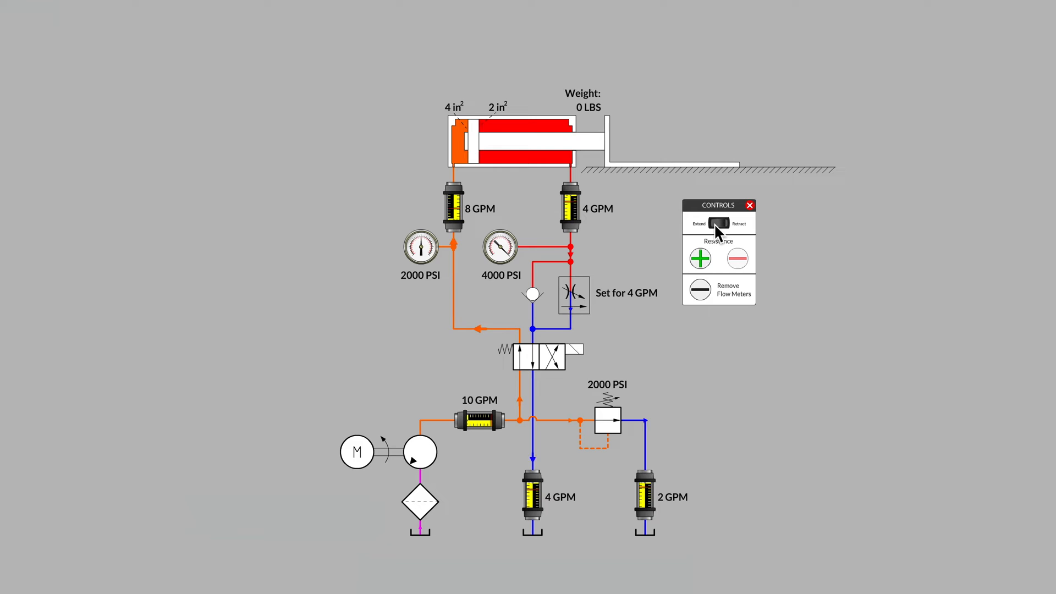
click(718, 224)
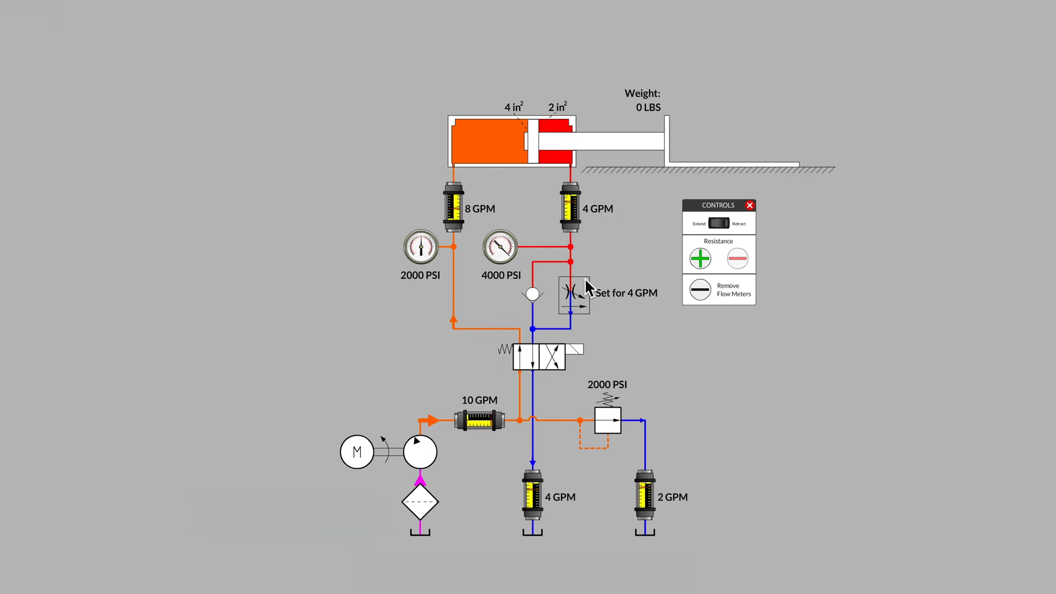
click(716, 224)
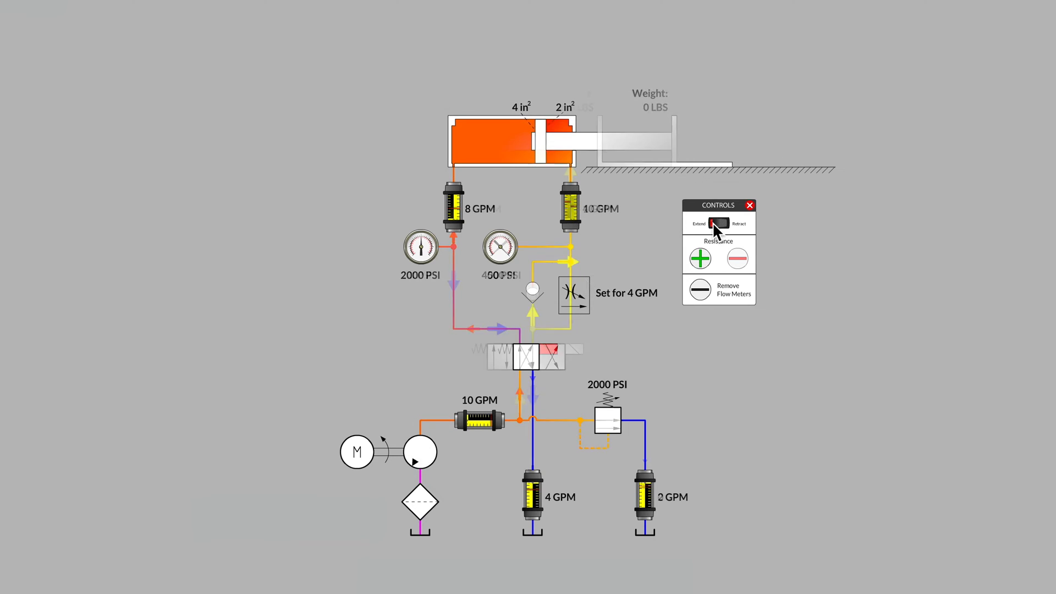
click(719, 224)
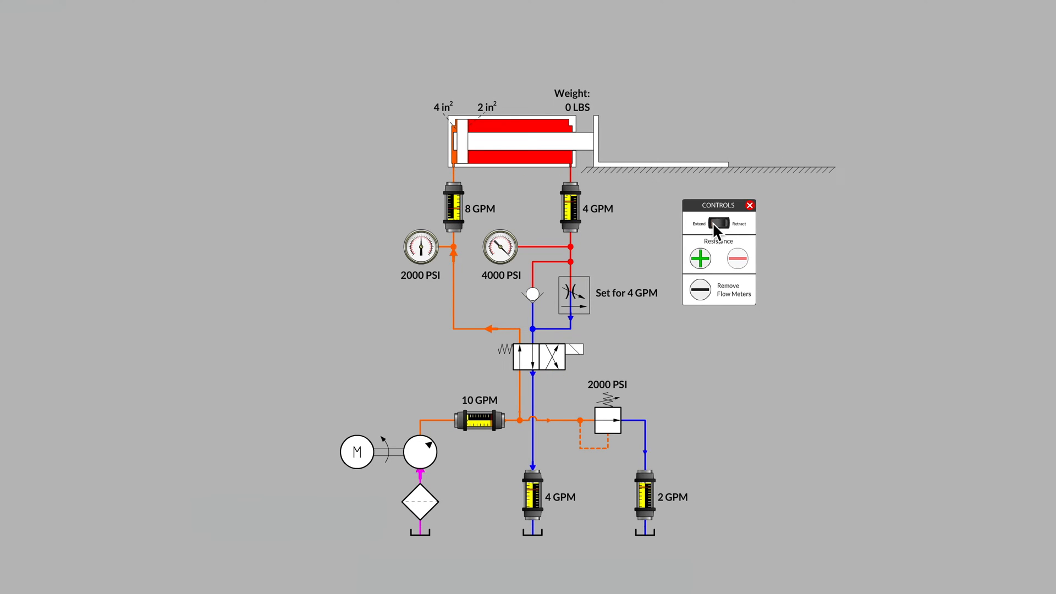
click(721, 224)
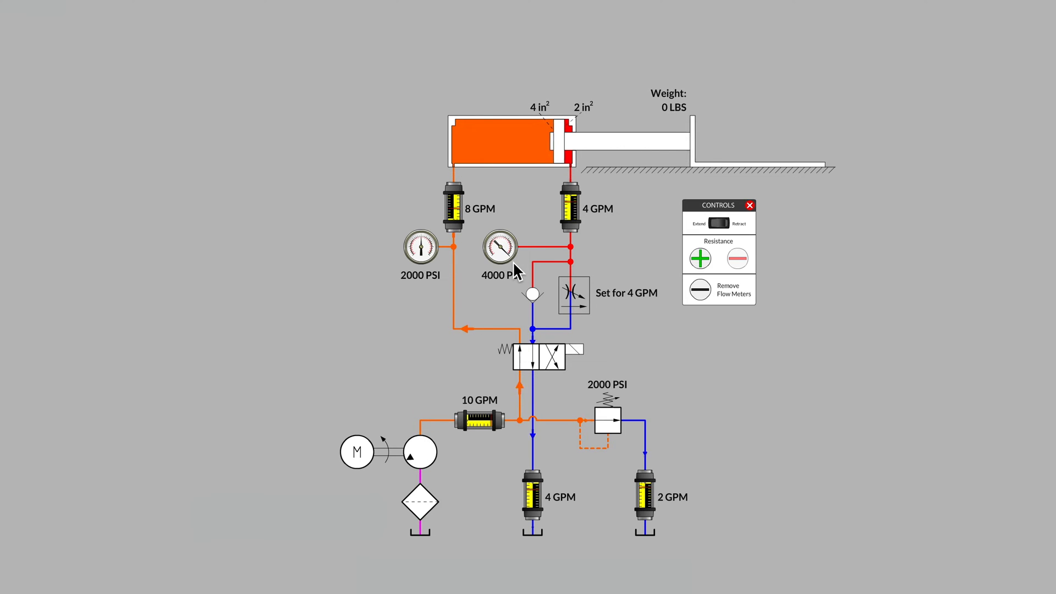
click(718, 223)
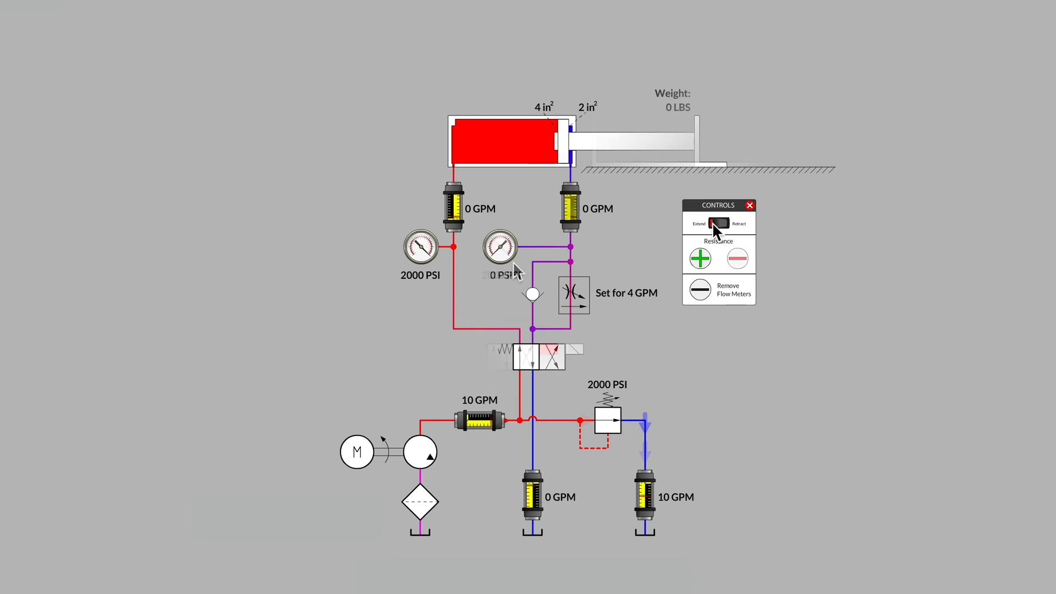
click(724, 222)
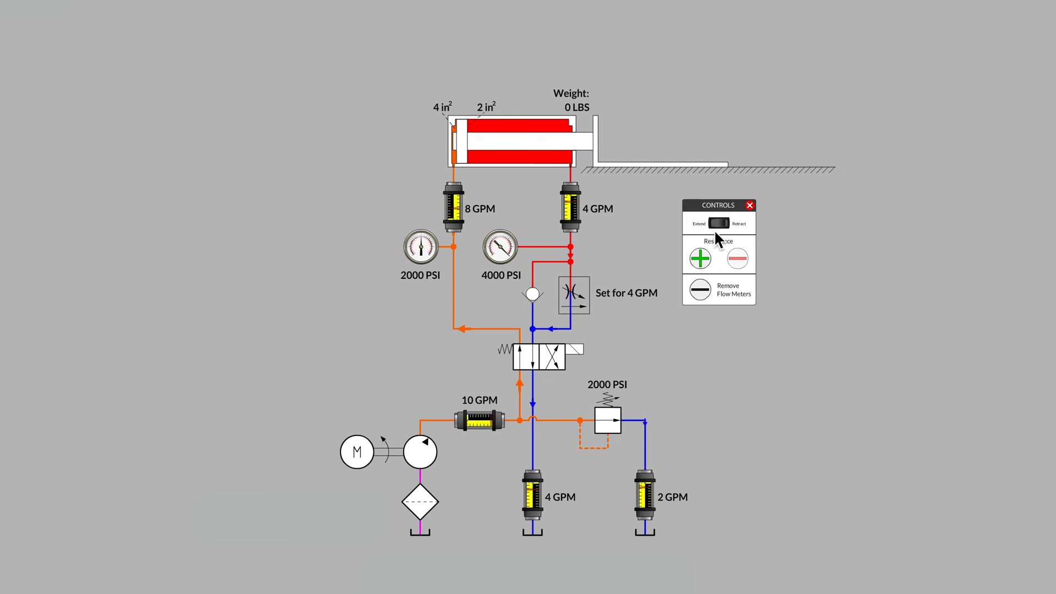
Apply a 1500 LBS load, dropping the rod-side gauge to 3250 PSI during extension
click(699, 257)
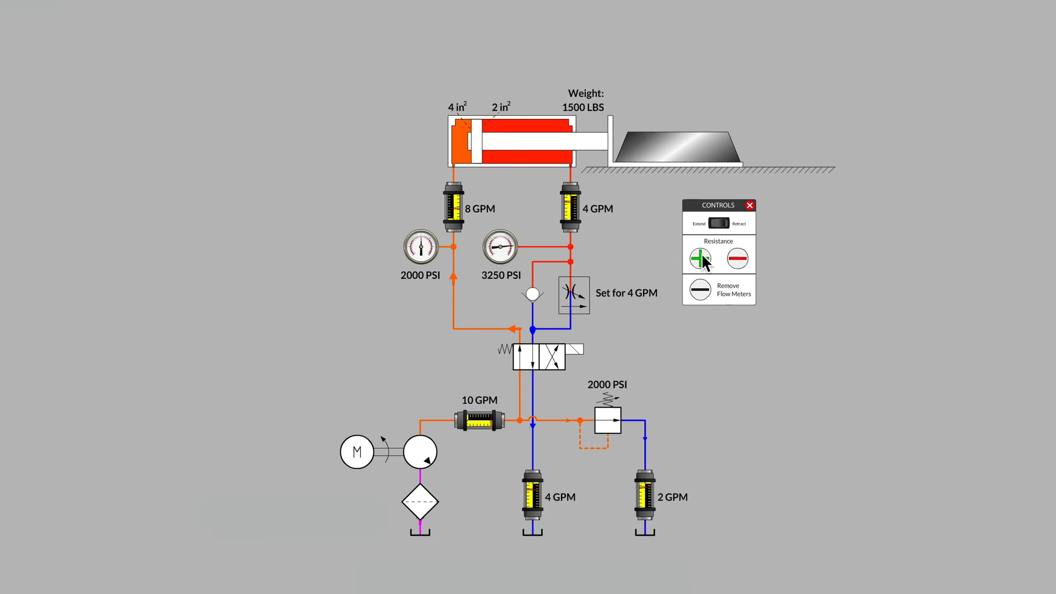
Raise the load to 6000 LBS and extend again, with the rod-side gauge falling to 1000 PSI
click(700, 257)
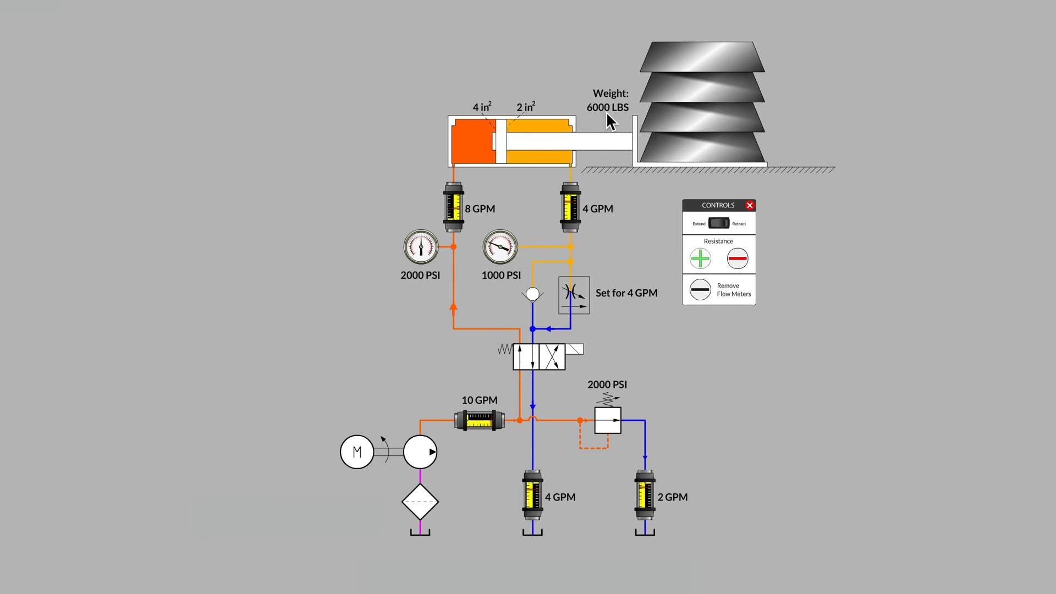
click(719, 223)
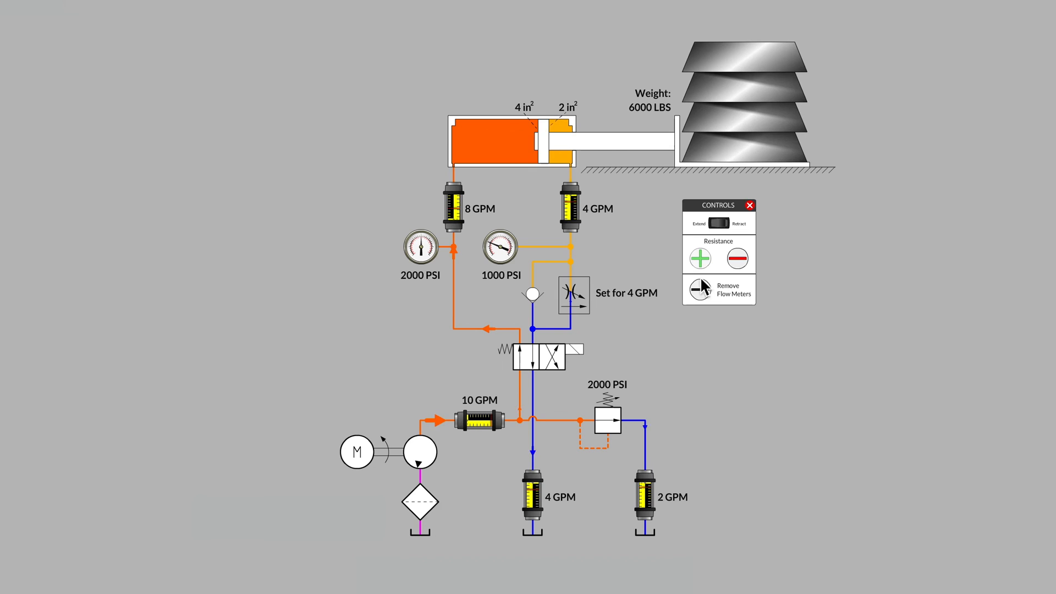
Remove the load to 0 LBS and retract, reading 10 GPM rod-side and 20 GPM cap-side
click(699, 257)
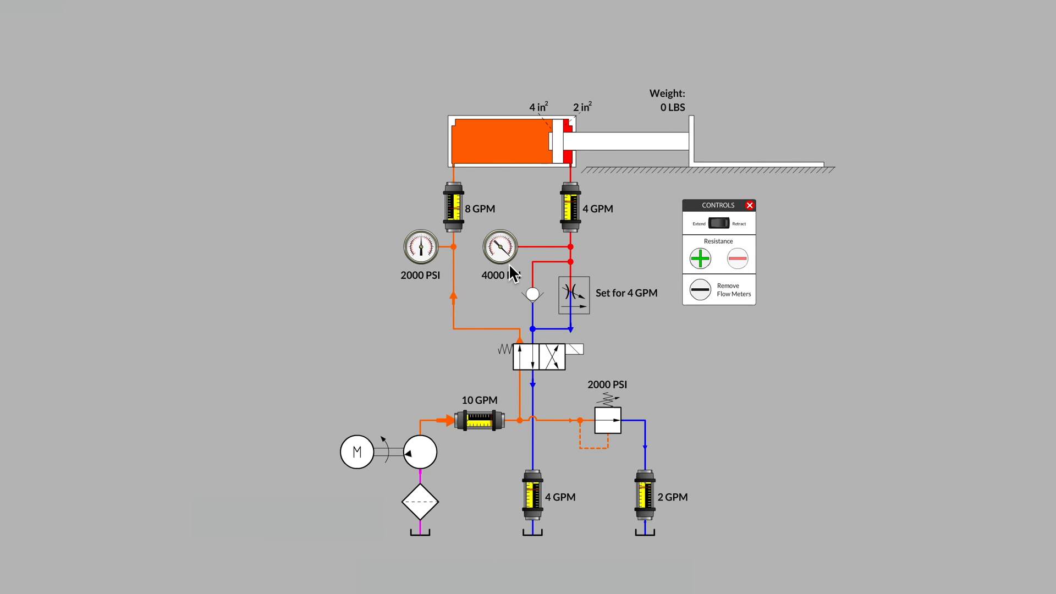
click(715, 223)
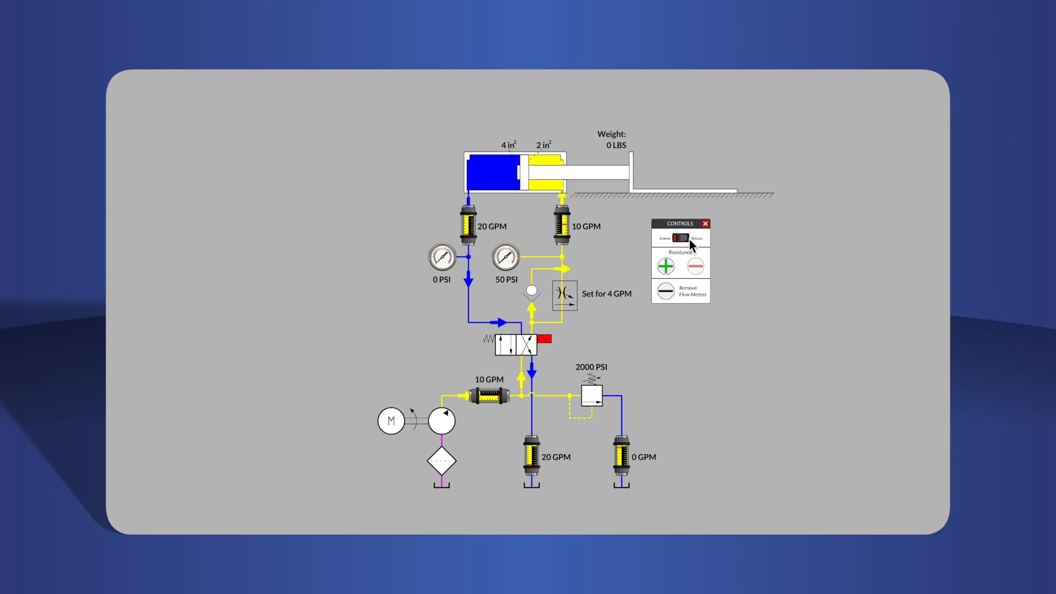